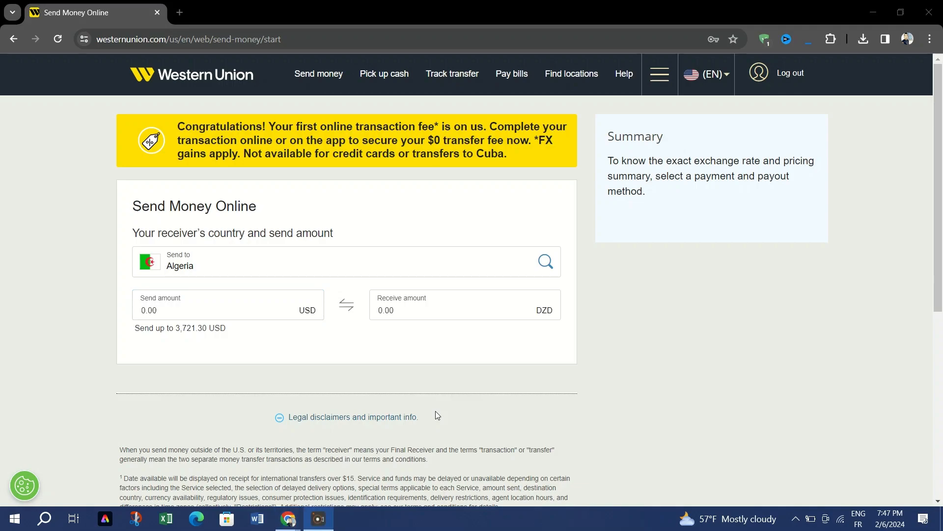
mouse_move(609, 209)
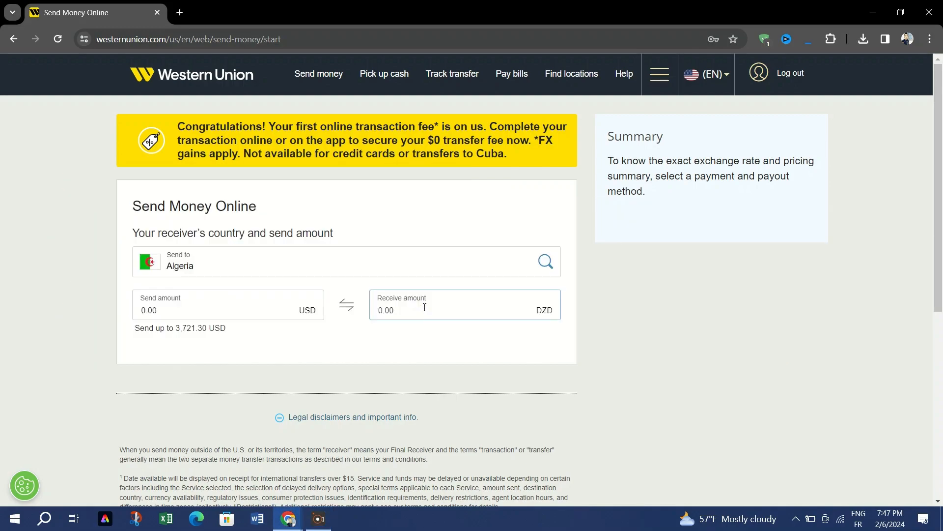
mouse_move(452, 190)
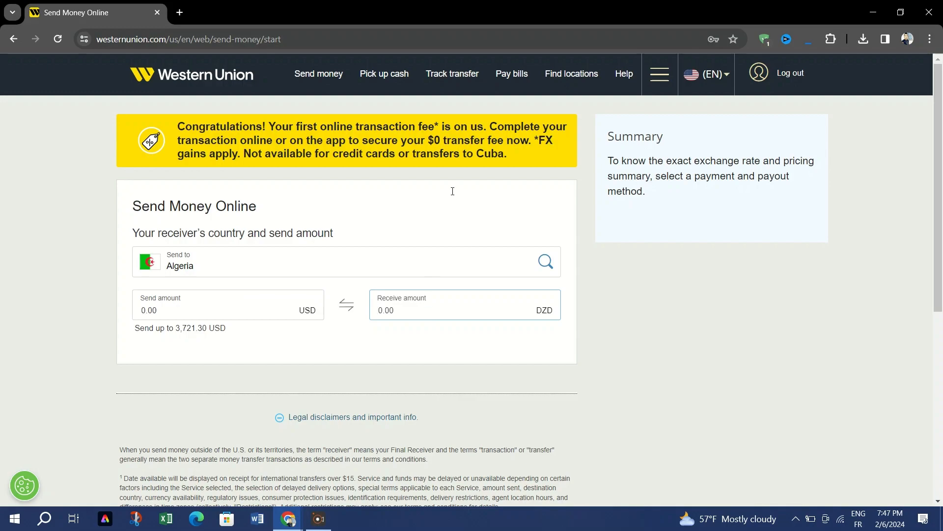
mouse_move(459, 132)
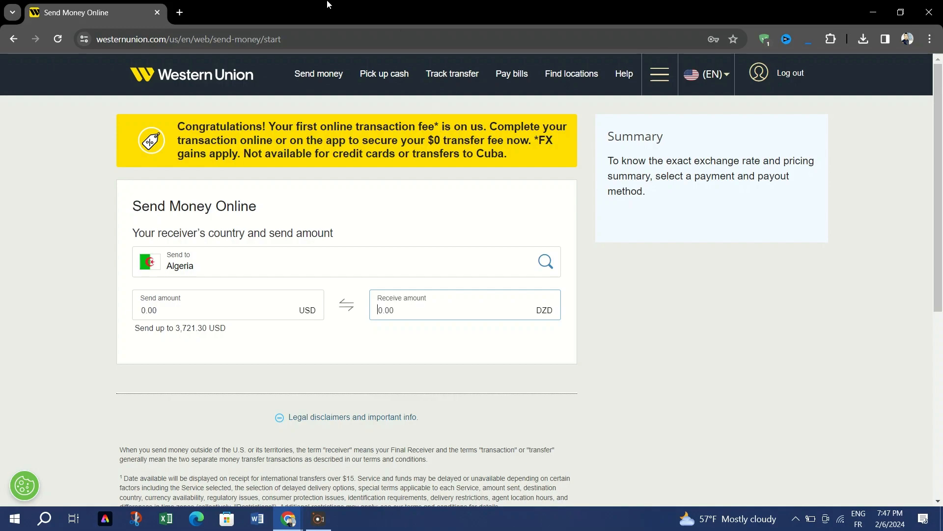
mouse_move(253, 127)
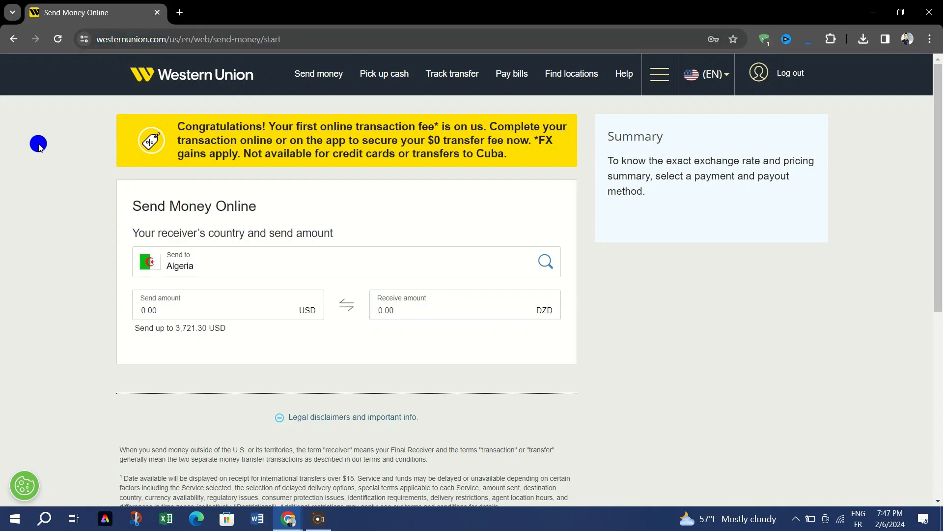
Step: Start tracking the transfer as the receiver and begin entering tracking number 536 3
left_click(452, 74)
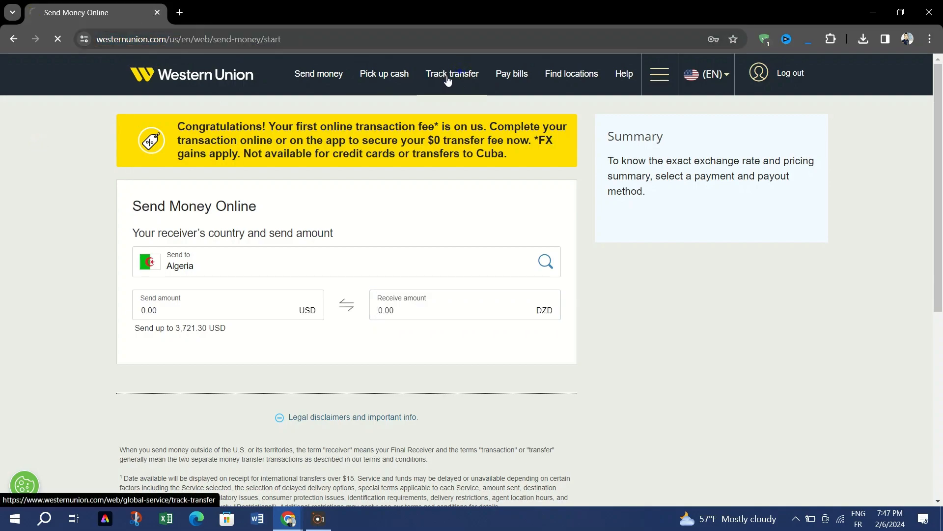
left_click(452, 74)
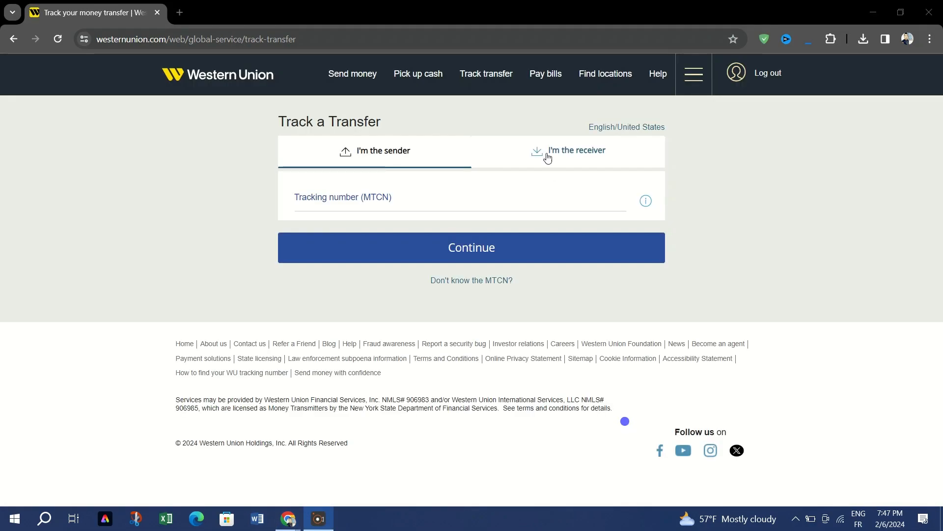
left_click(577, 149)
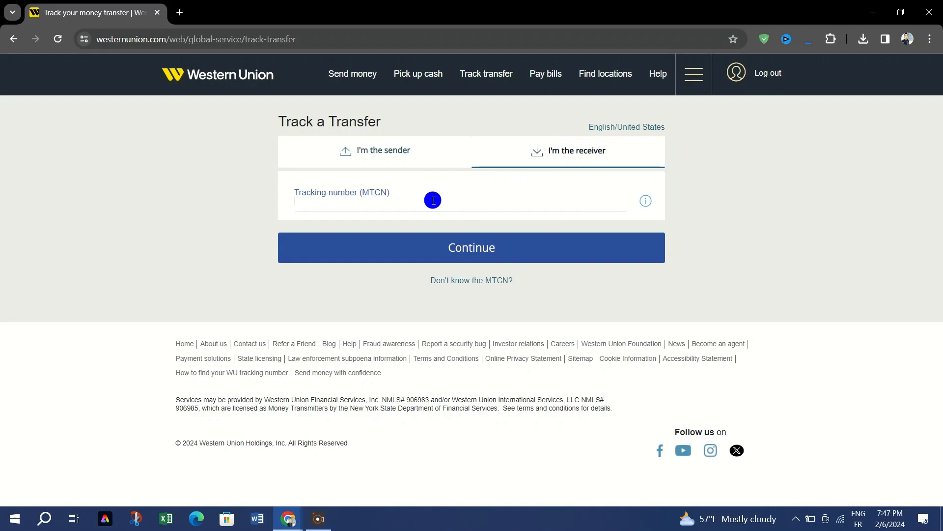
type("536 342")
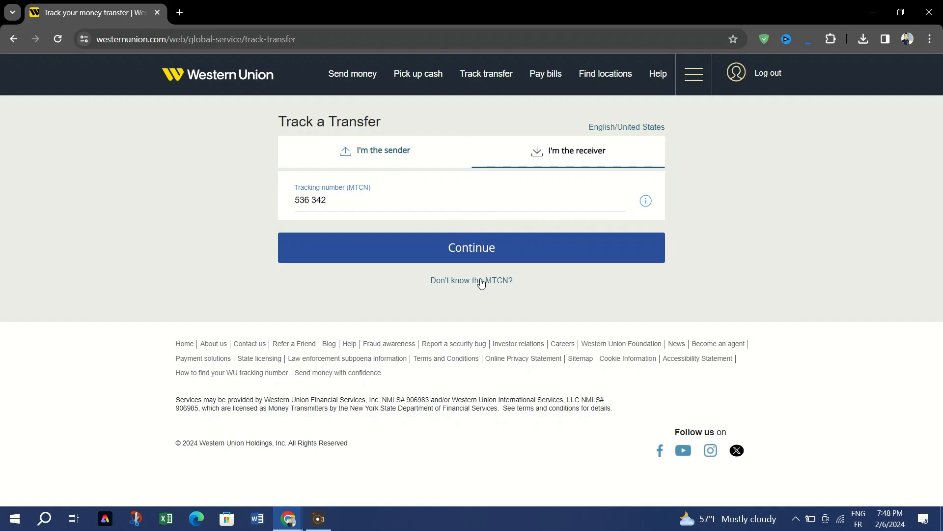
Step: Switch to the 'Don't know the MTCN?' lookup and focus the send amount and sender's phone fields
left_click(471, 280)
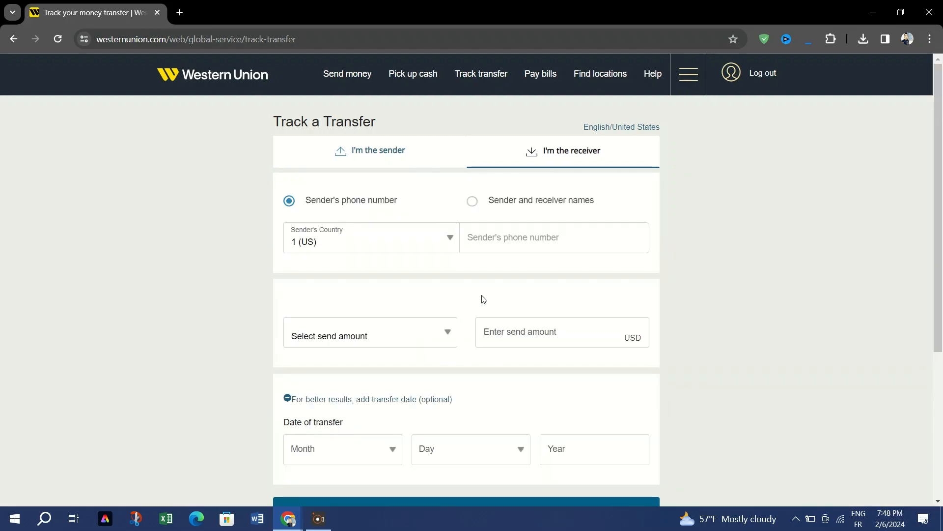
scroll("down", 3)
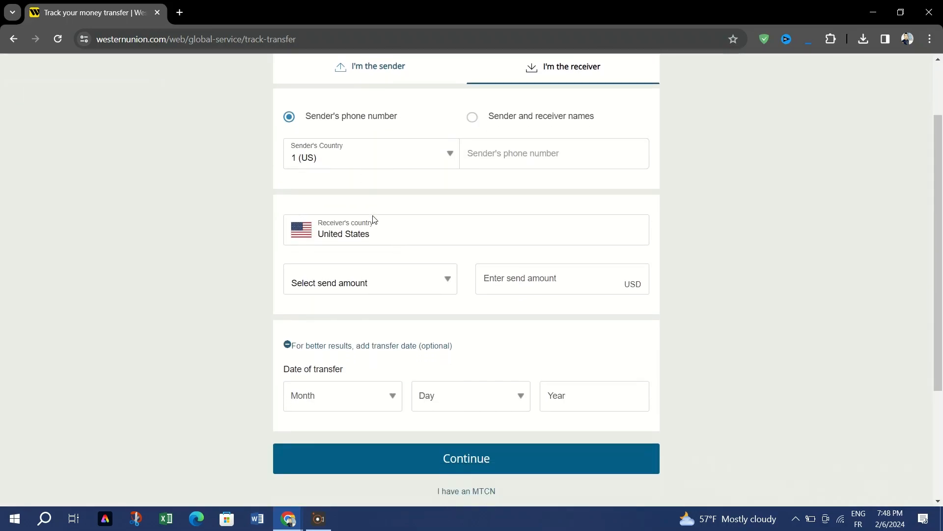
left_click(552, 176)
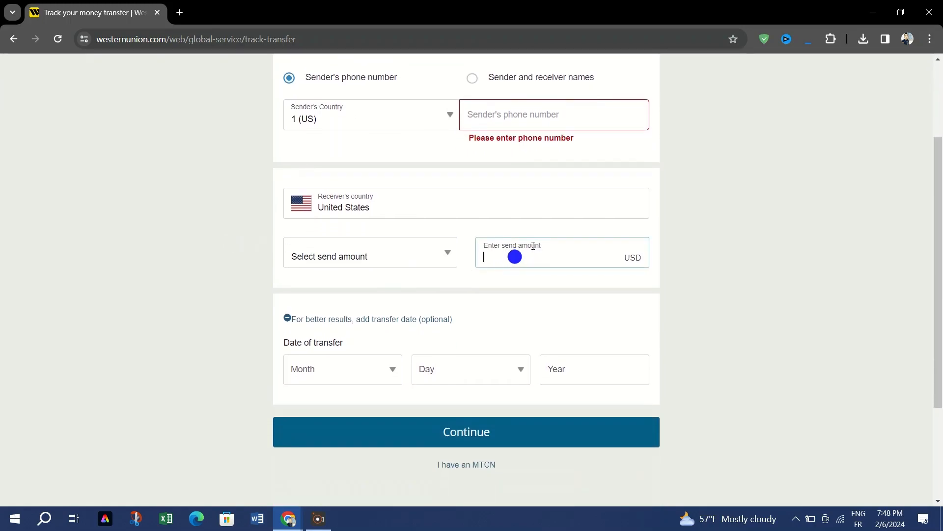
scroll("down", 3)
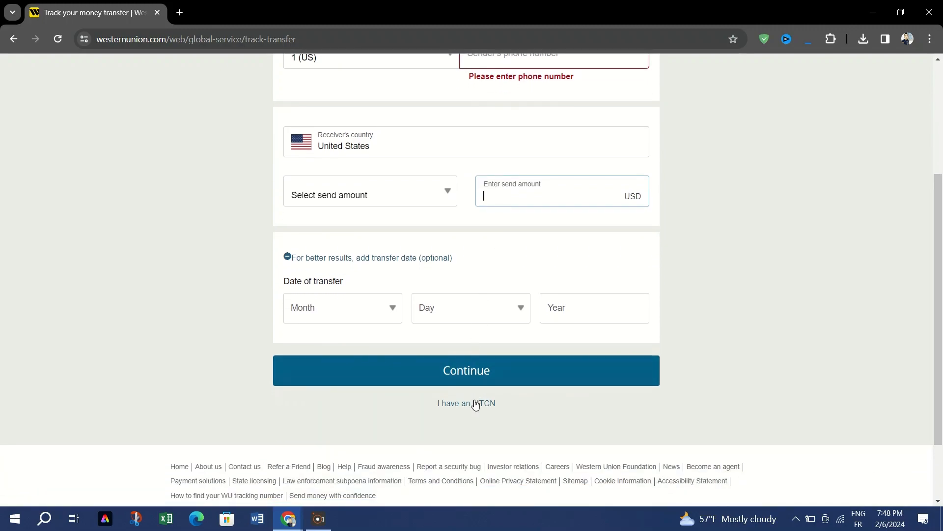
left_click(342, 308)
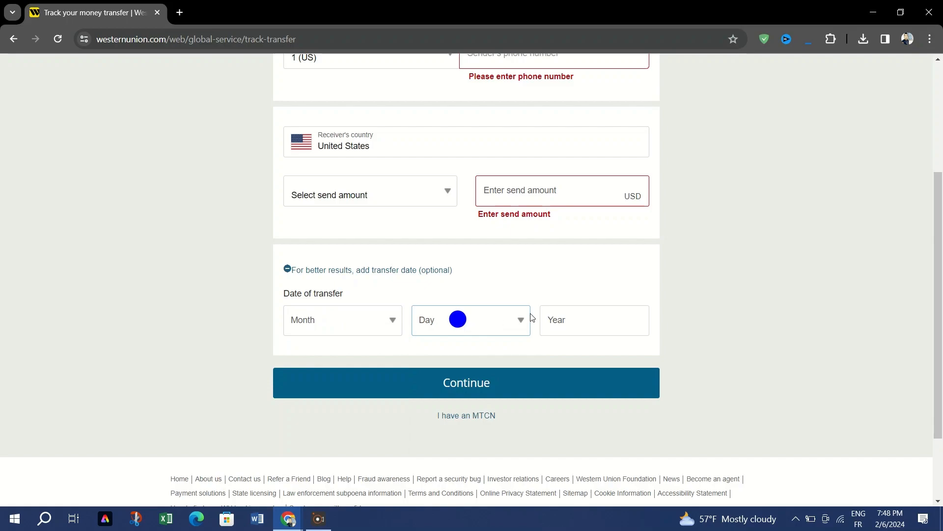
Step: Enter transfer date Feb 11, 2023 with send amount 100.00 USD
left_click(595, 320)
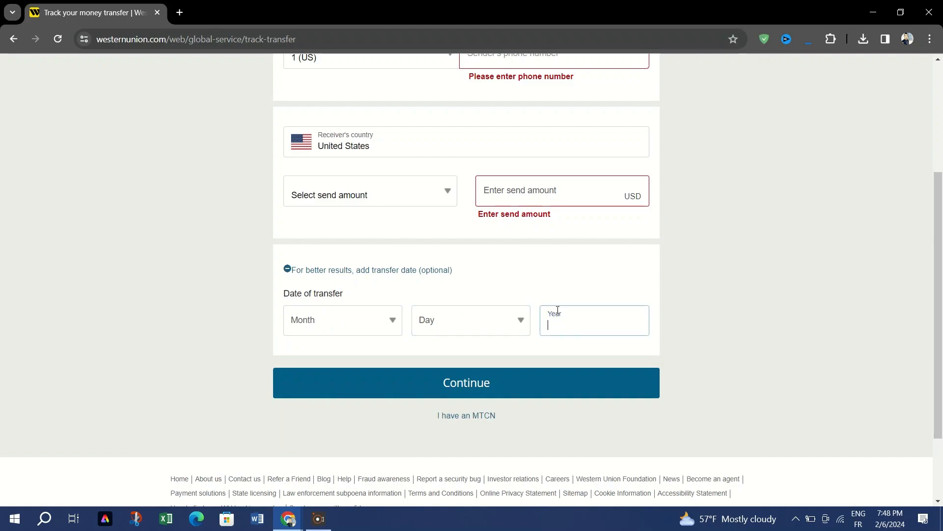
type("2023")
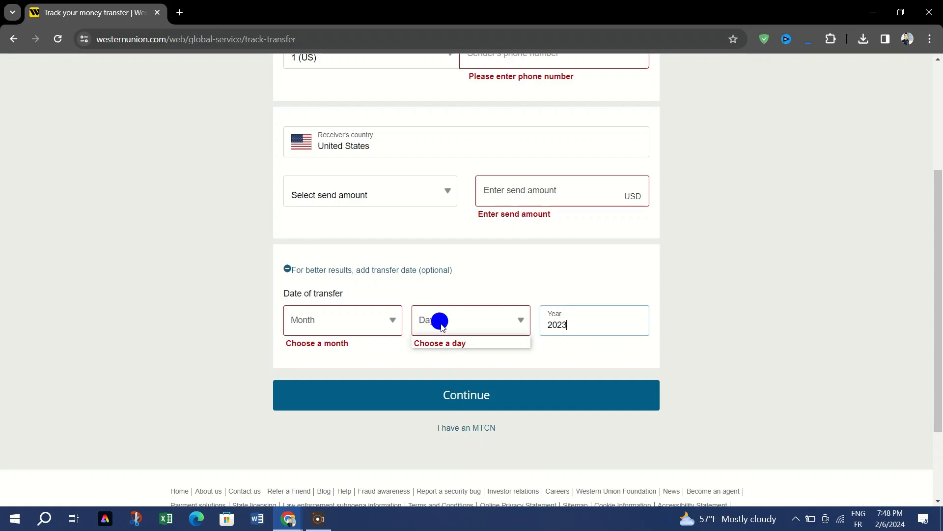
left_click(336, 319)
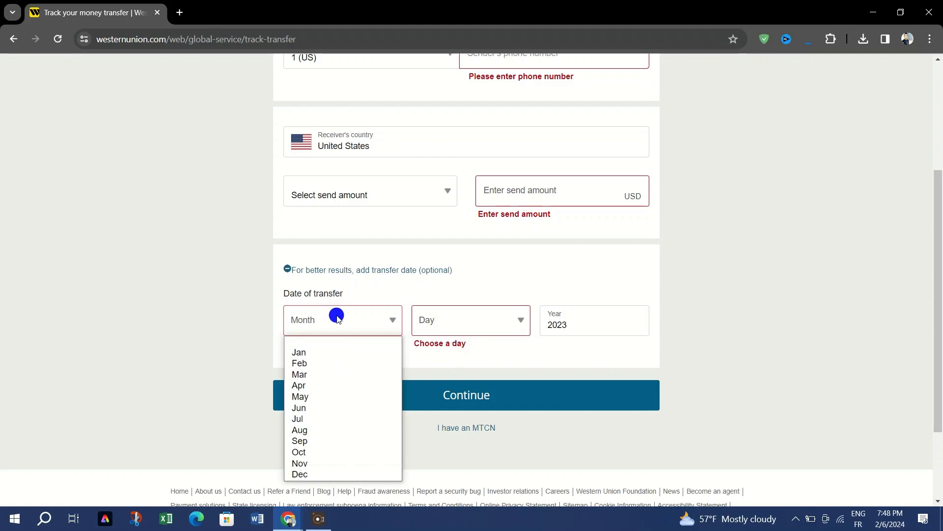
left_click(299, 364)
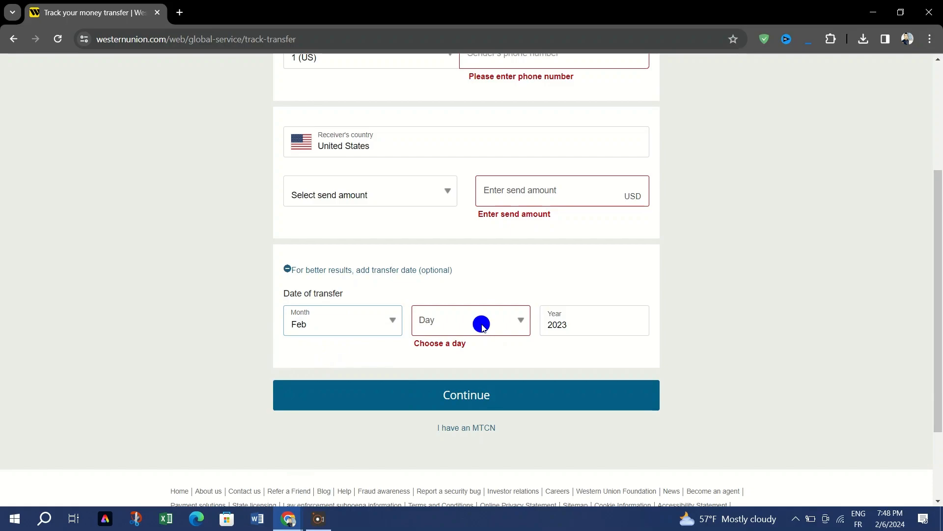
left_click(481, 324)
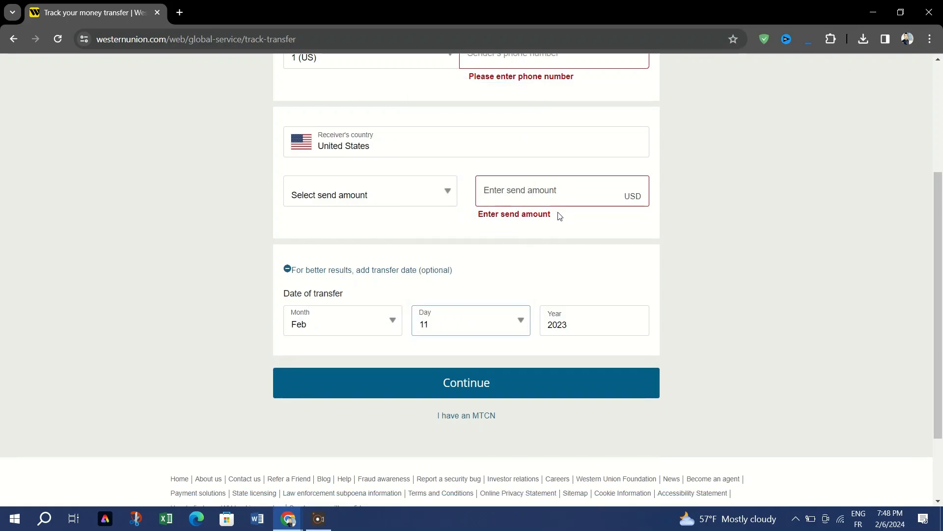
type("100.00")
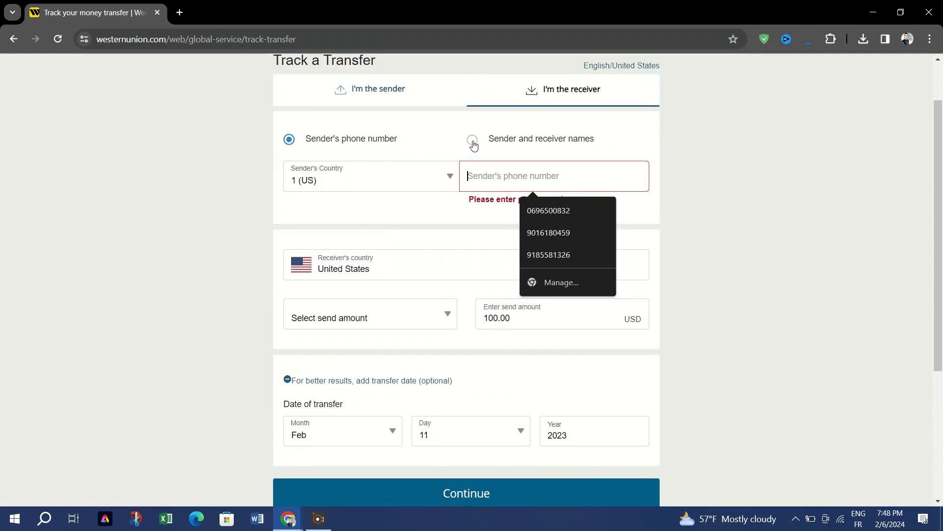
Step: Look up by sender and receiver names and submit with Continue, getting an invalid-tracking-number error
left_click(471, 139)
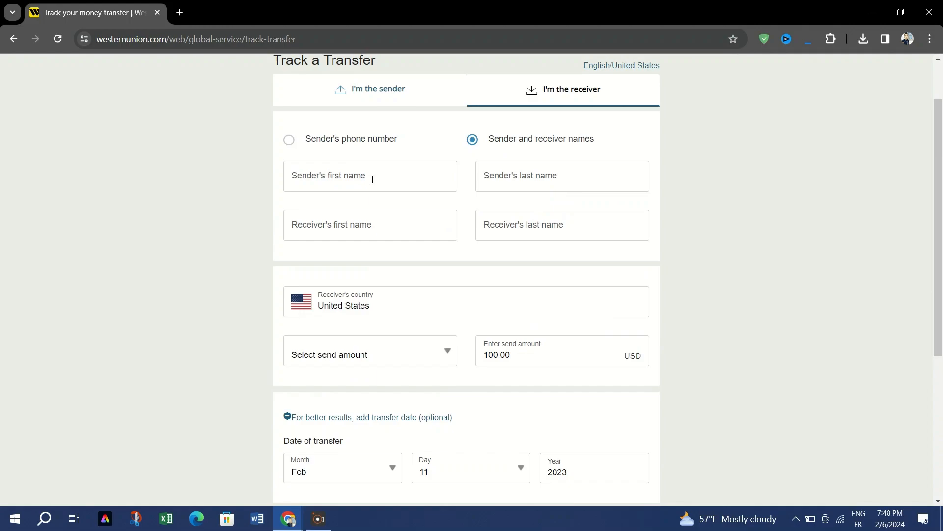
scroll("down", 3)
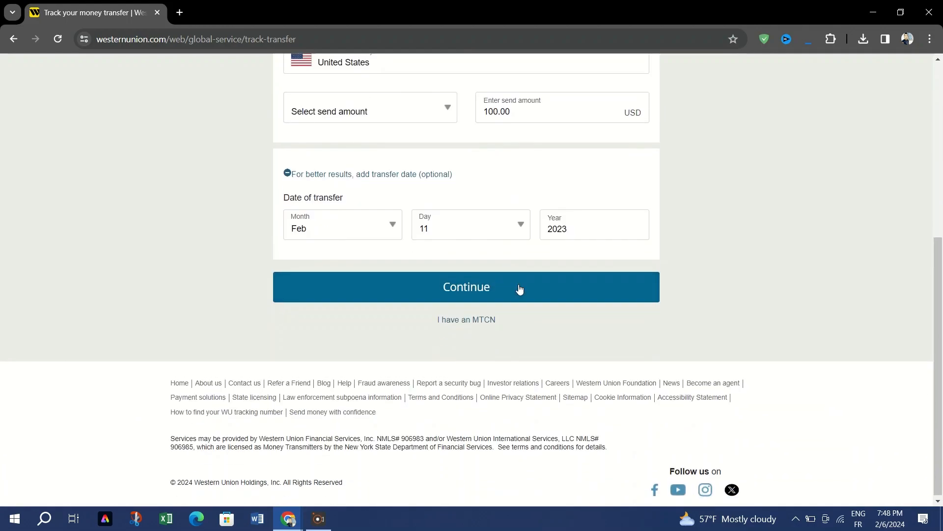
left_click(466, 287)
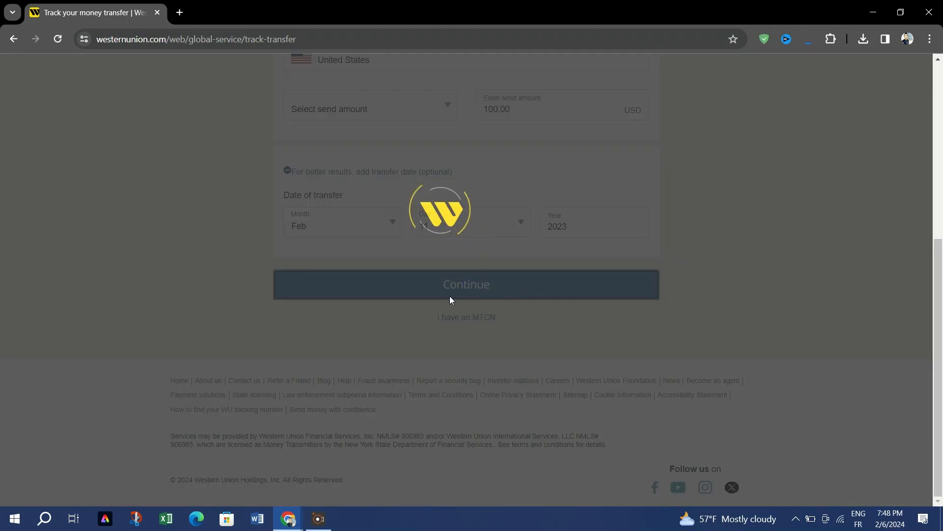
left_click(466, 285)
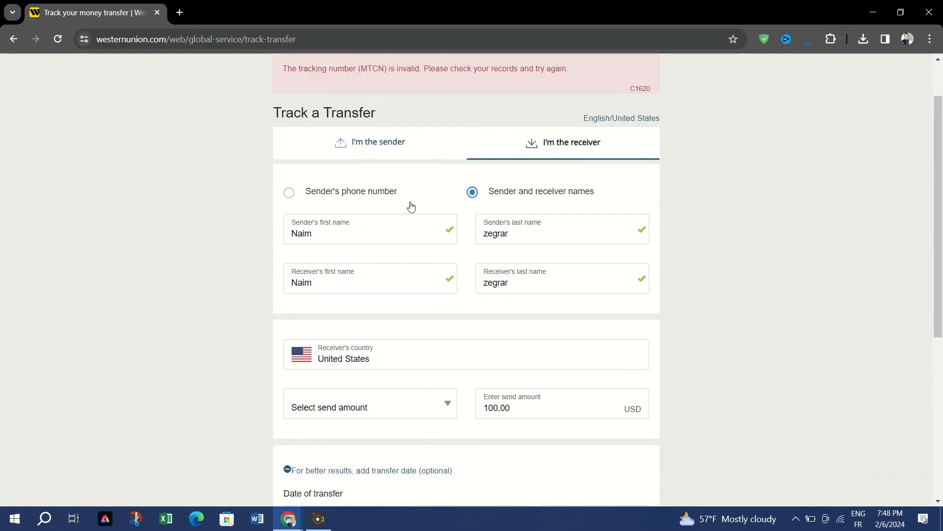
scroll("down", 3)
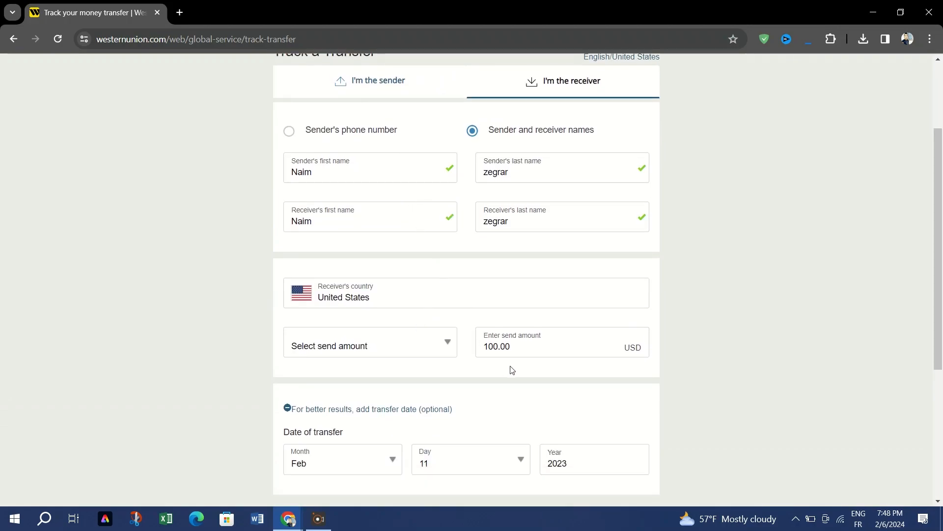